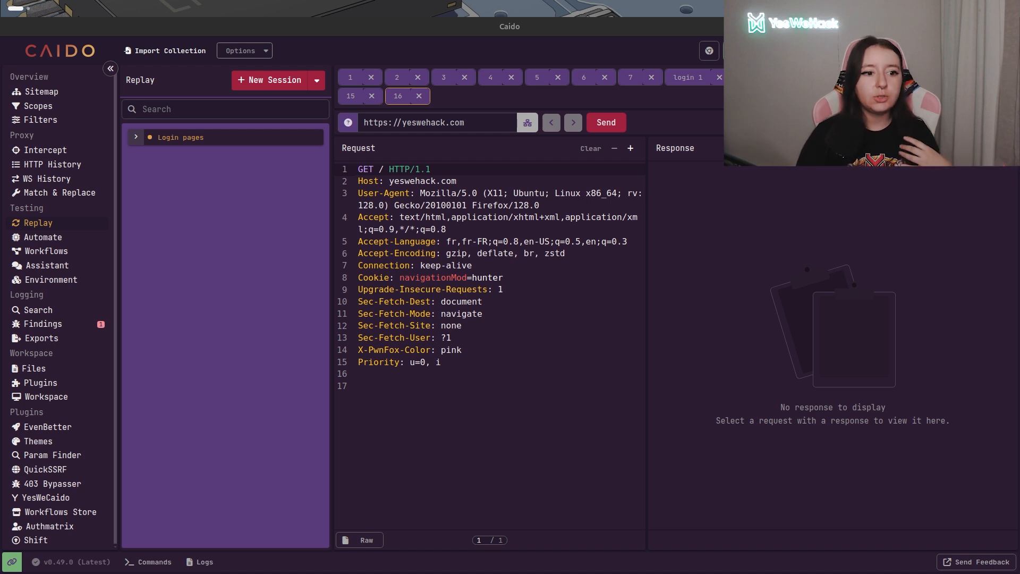
- Send the intercepted GET /fr request to a new Replay session, view its 304 response, then show HTTP History
left_click(46, 150)
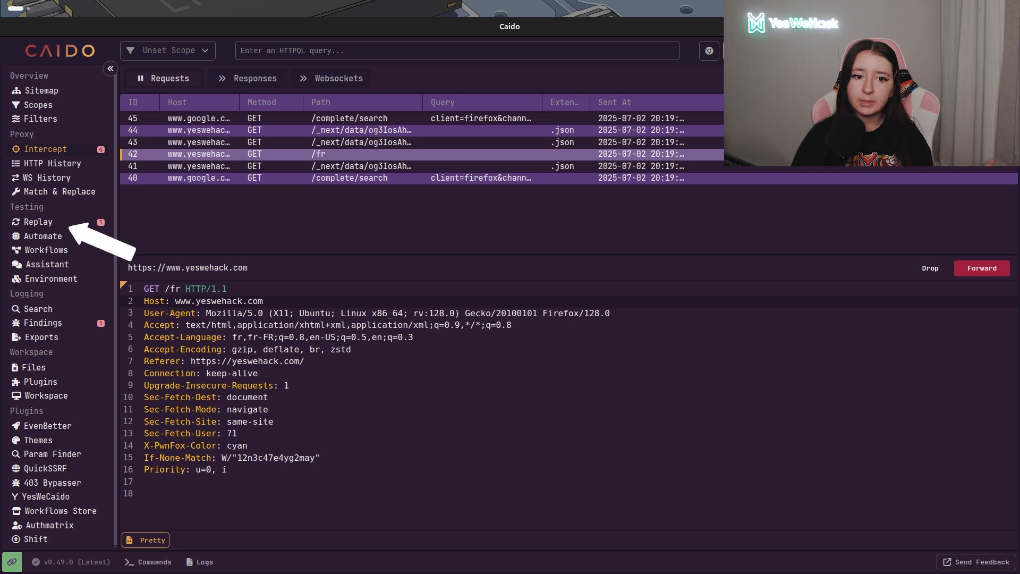
left_click(38, 222)
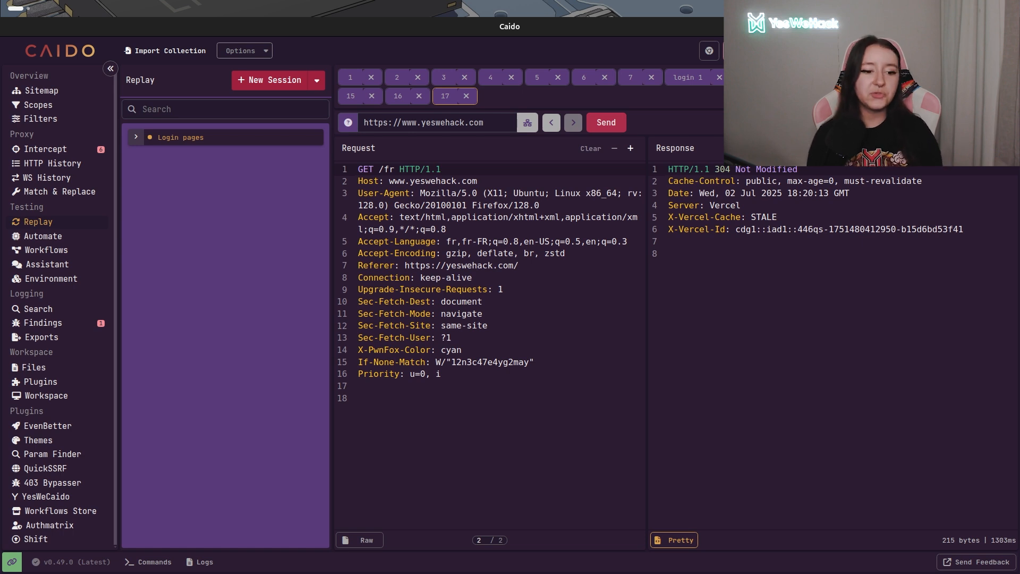
left_click(53, 164)
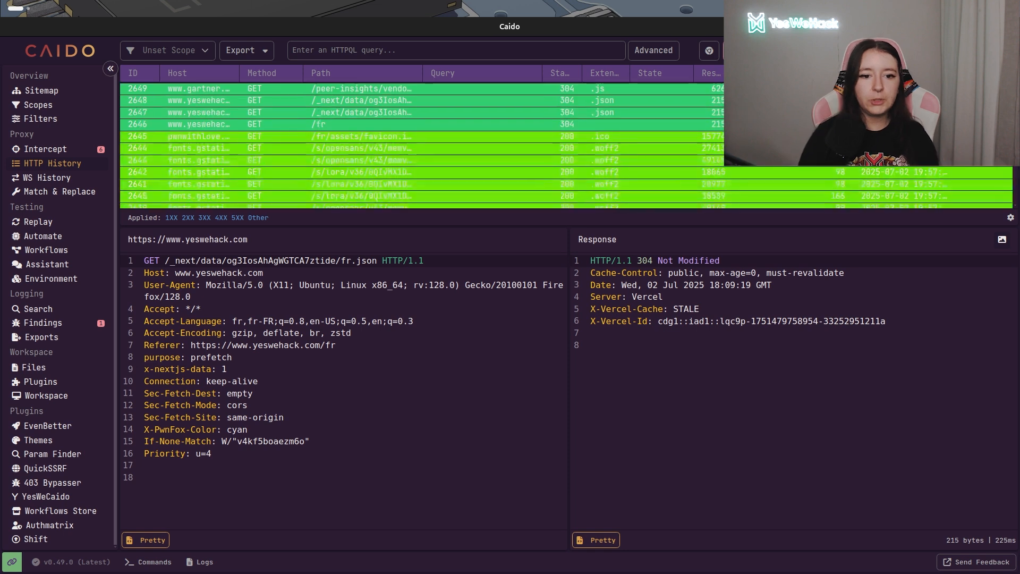
- Scroll through the PwnFox colour workflow's Matches HTTPQL nodes for yellow, red and cyan
scroll("down", 3)
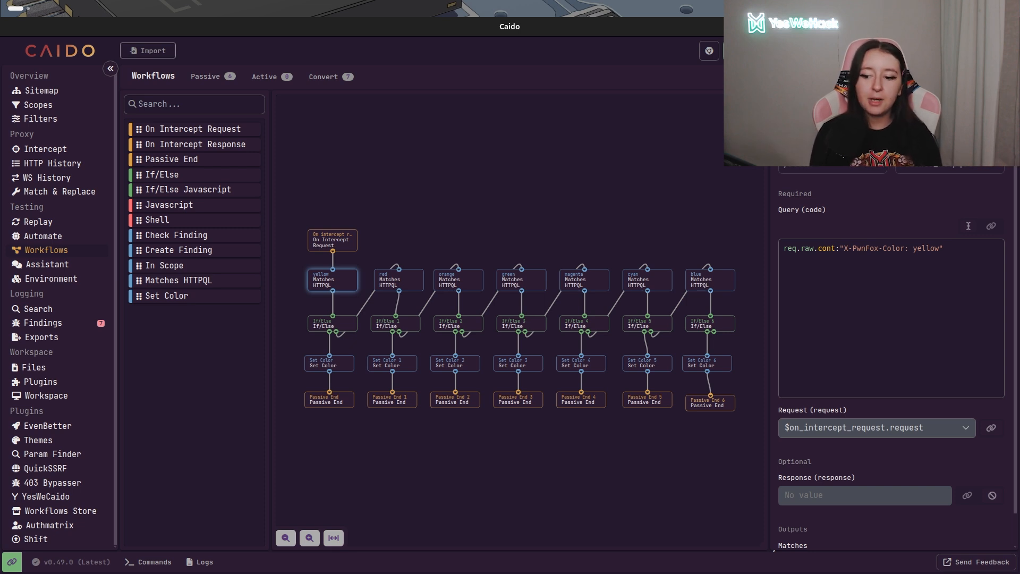
- Show the Workflows Store catalogue with Base64 Decode, CORS Checker and FindSSO
left_click(60, 511)
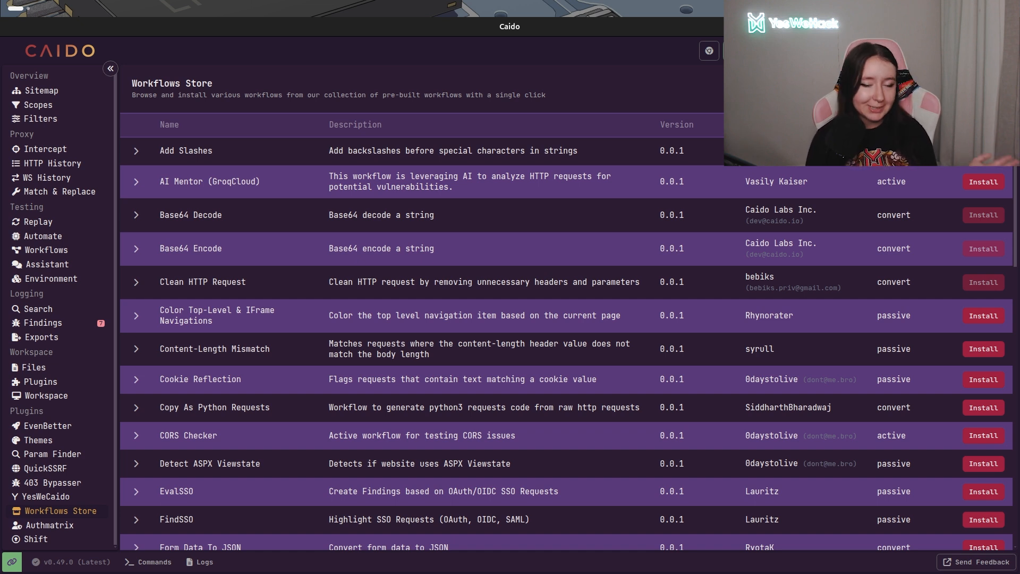
- Inspect the secret-sniffing workflow's JavaScript detecting AWS keys and Slack tokens, then switch to the browser
scroll("down", 3)
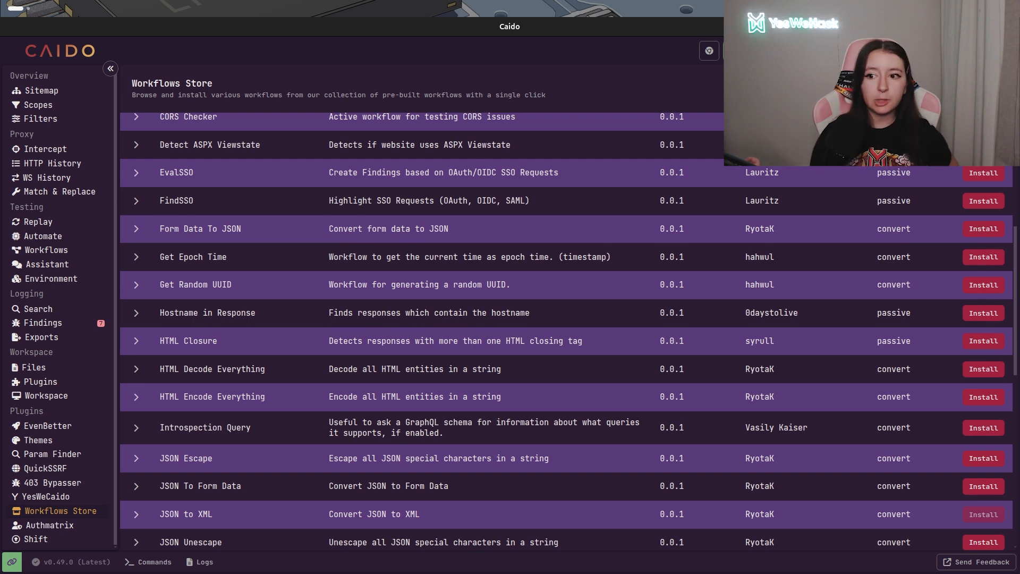
left_click(46, 250)
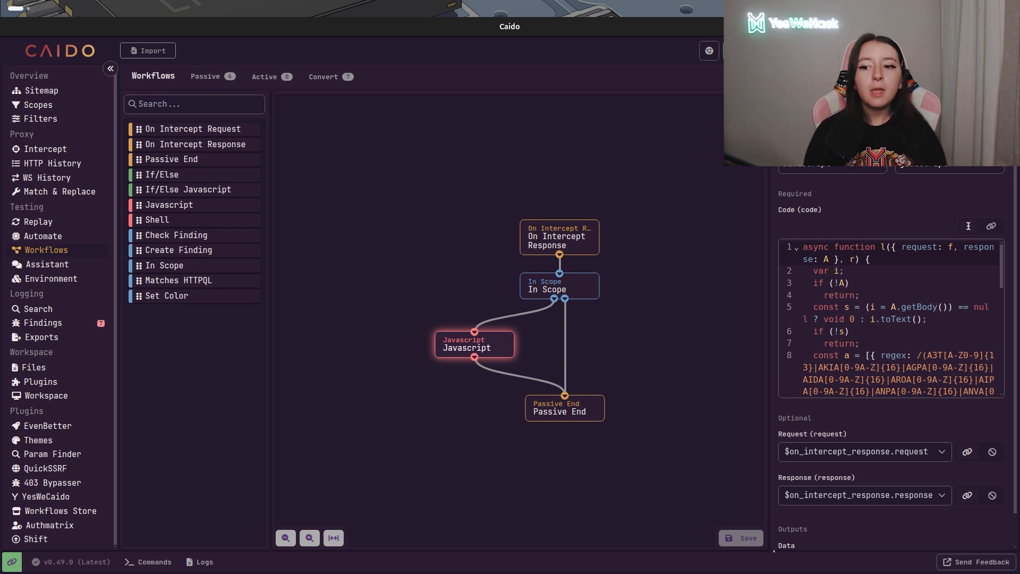
scroll("down", 3)
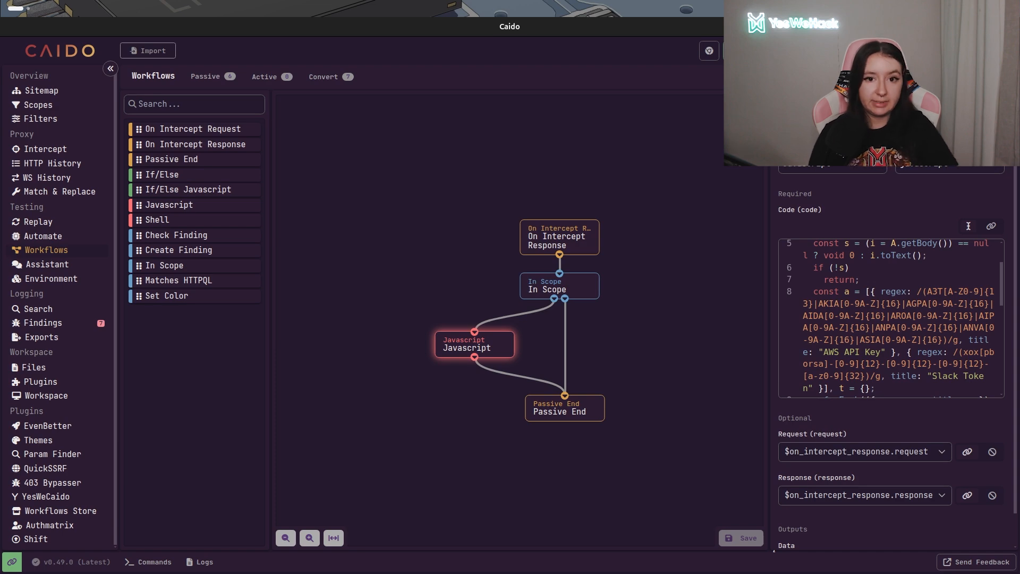
left_click(204, 28)
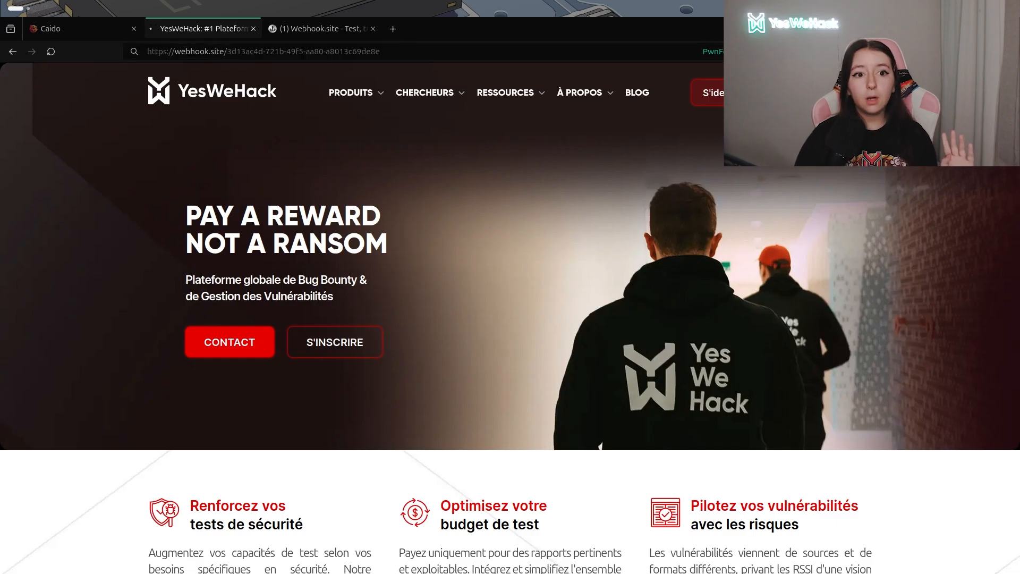
- Load the webhook.site page with dummy AWS keys and a Slack token, then return to Caido
left_click(203, 28)
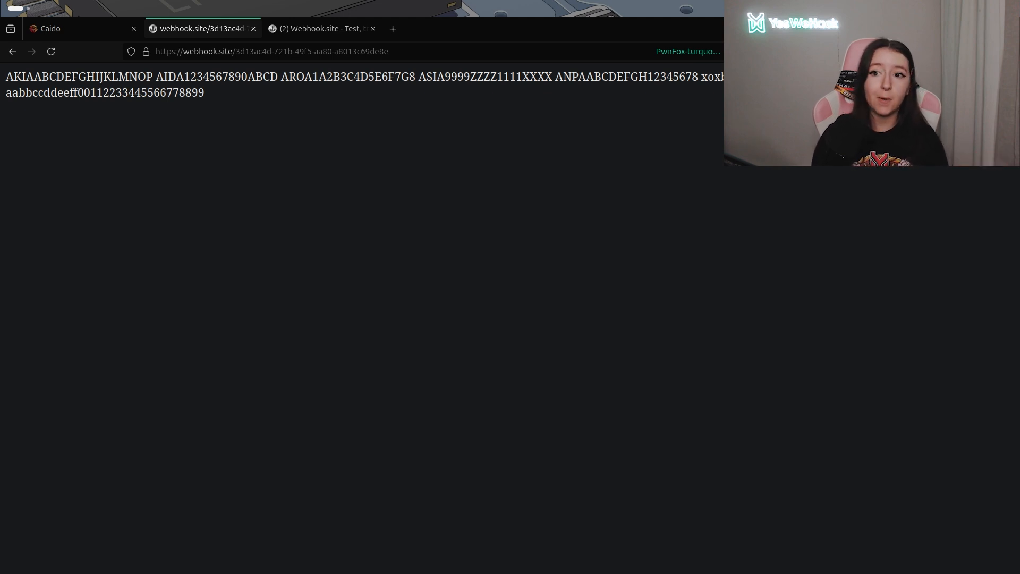
left_click(73, 28)
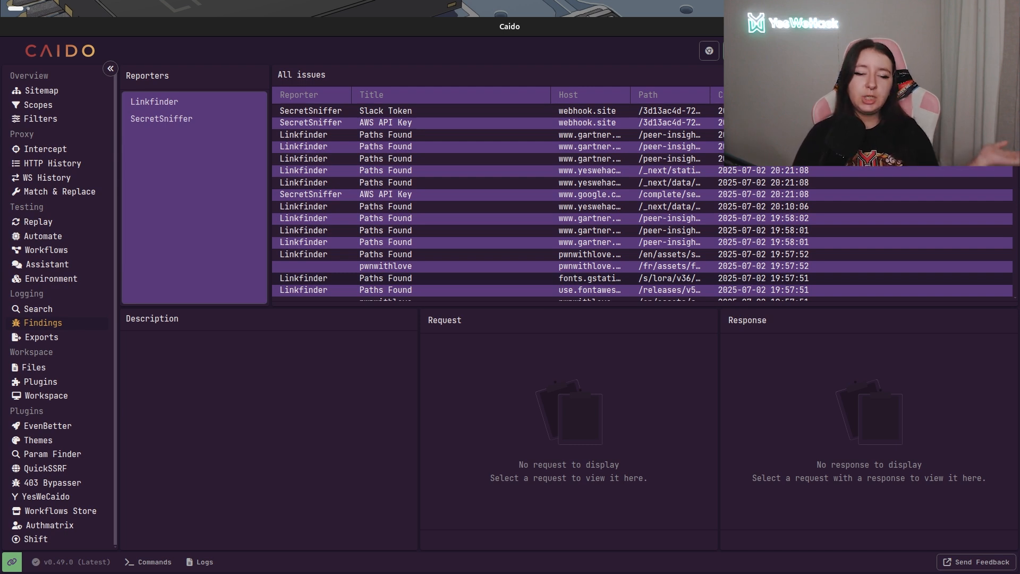
- Review the SecretSniffer AWS API Key and Slack Token findings reported for webhook.site
left_click(384, 110)
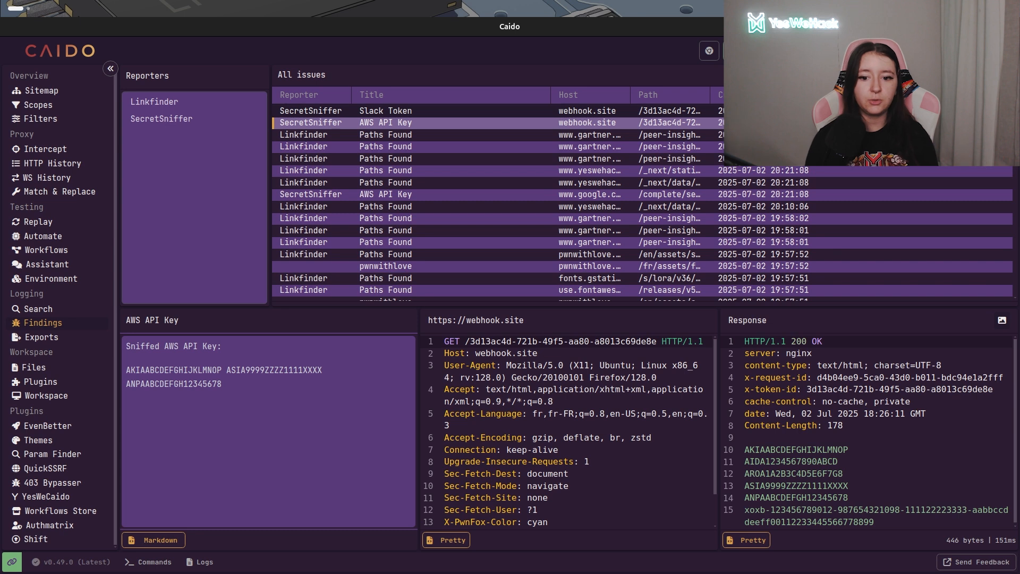
left_click(385, 110)
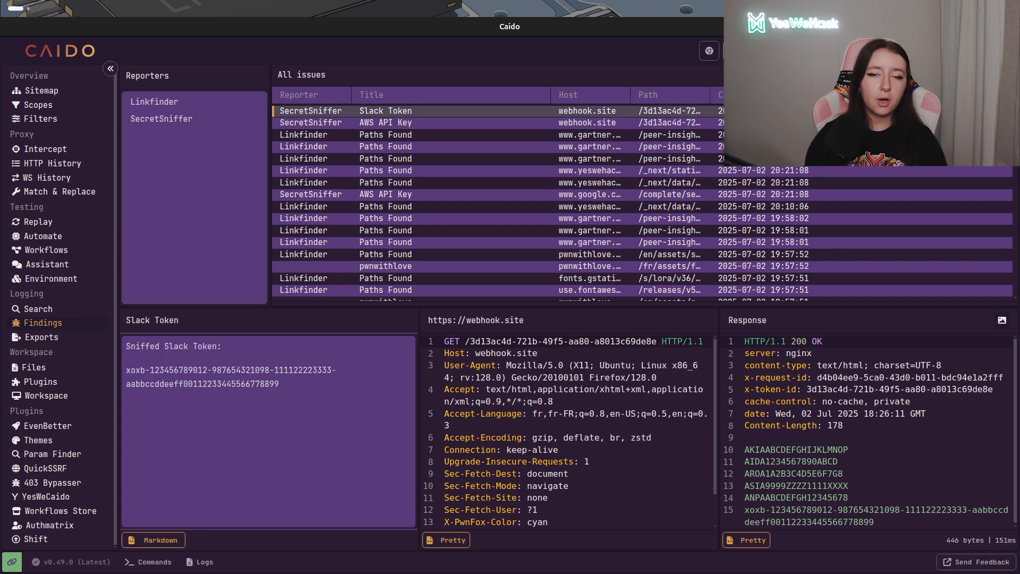
left_click(46, 250)
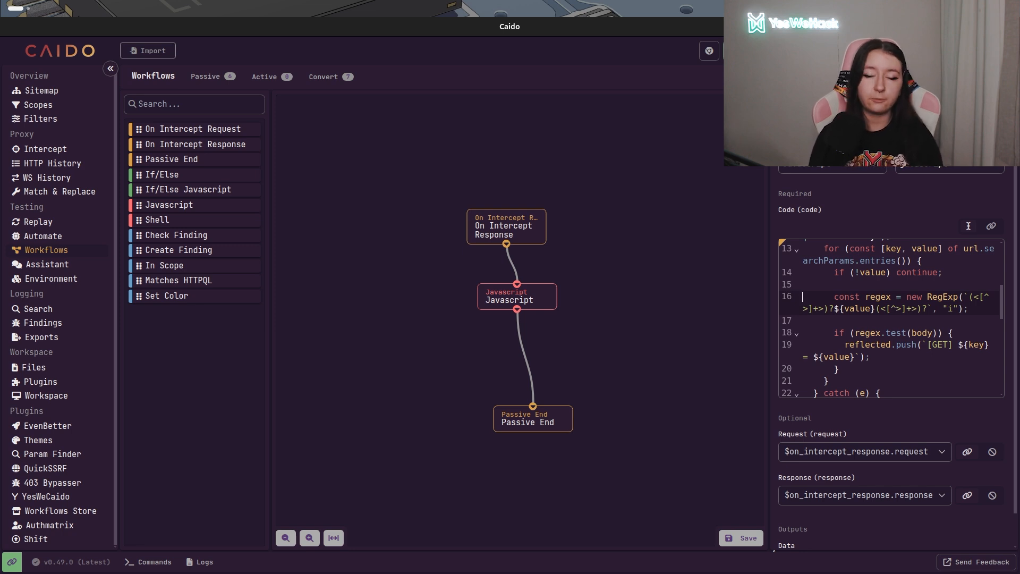
- Revisit the Workflows Store, then show the installed convert workflow with string-decoder JavaScript
left_click(60, 510)
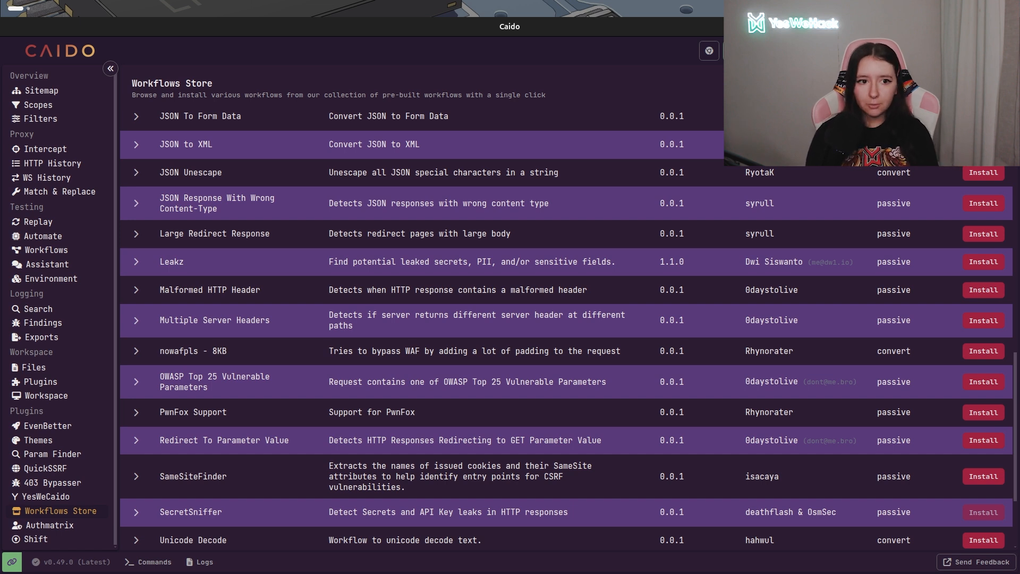
left_click(44, 250)
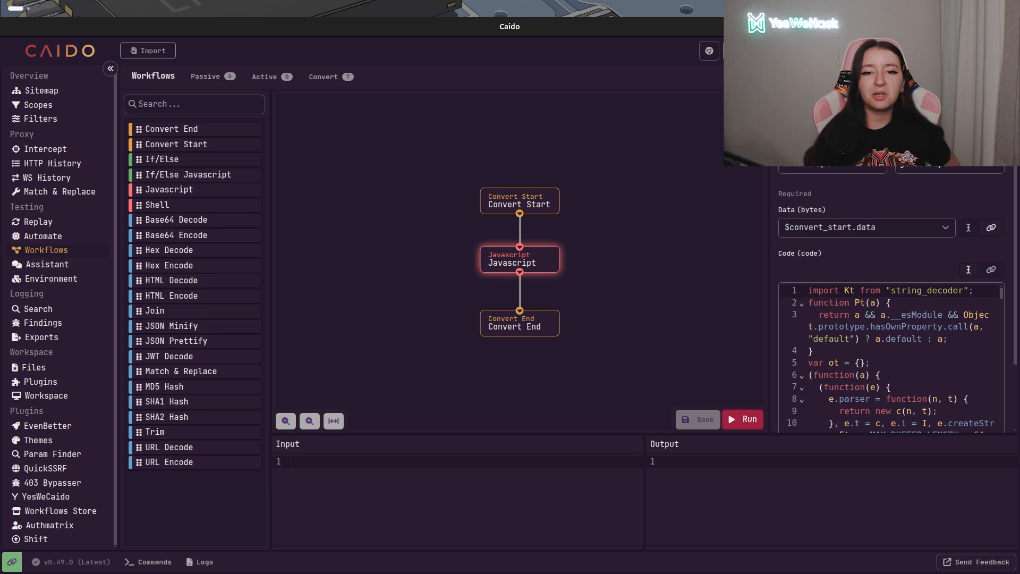
- Reopen the secret-detection workflow, then show the Plugins community store listing 403Bypasser, ParamFinder and EvenBetter
left_click(204, 77)
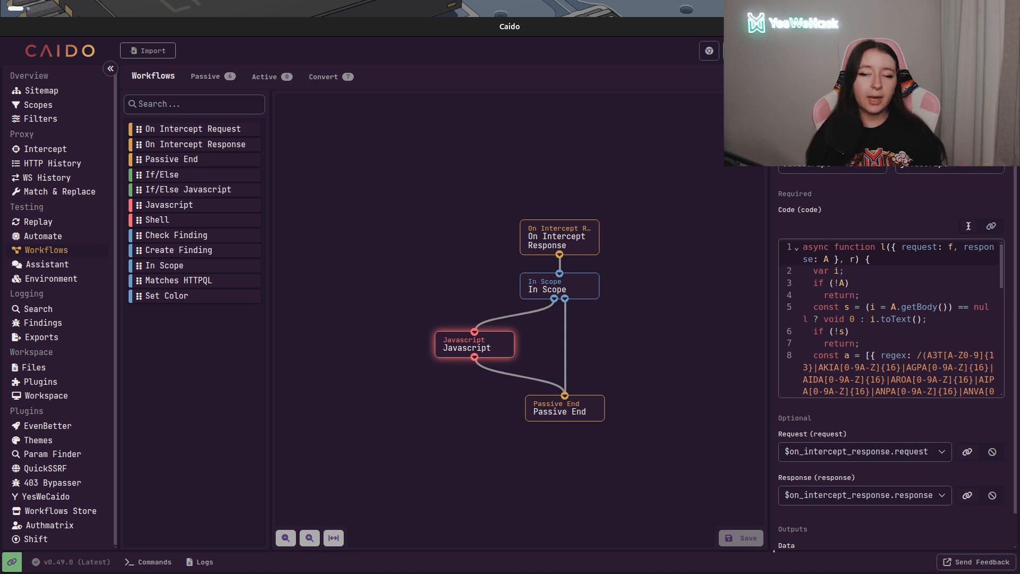
left_click(40, 381)
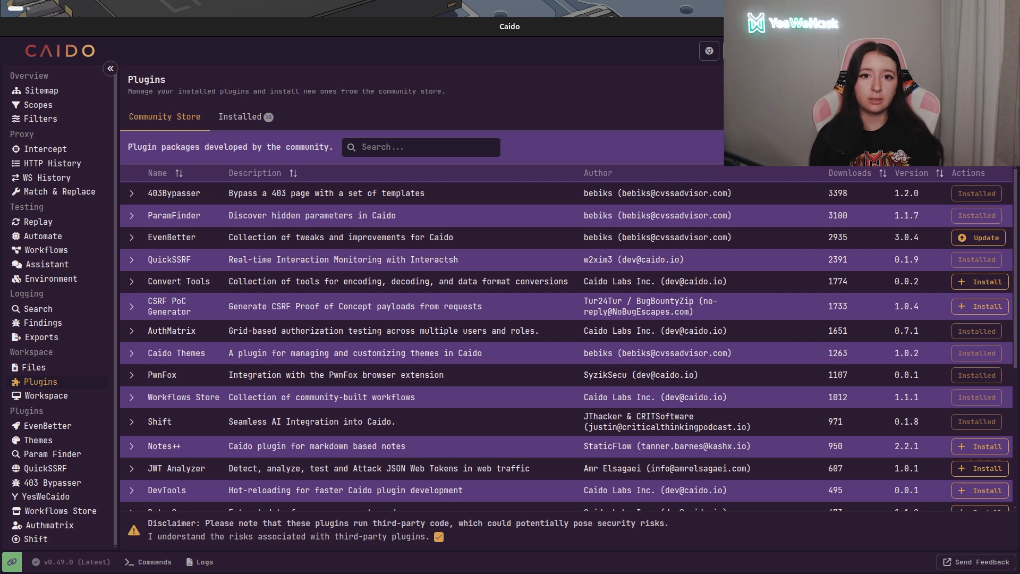
- Select QuickSSRF's captured HTTP interaction for the oast.site URL to view request and response
left_click(44, 469)
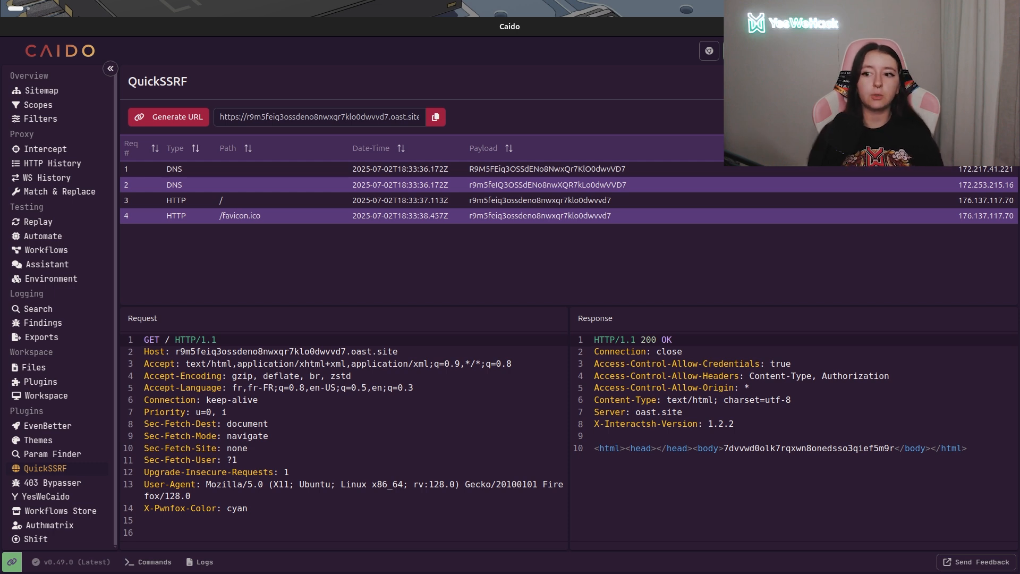
- Test 403 Bypasser templates such as add-8kb-body and unicode-bypass against the sample POST request
left_click(52, 483)
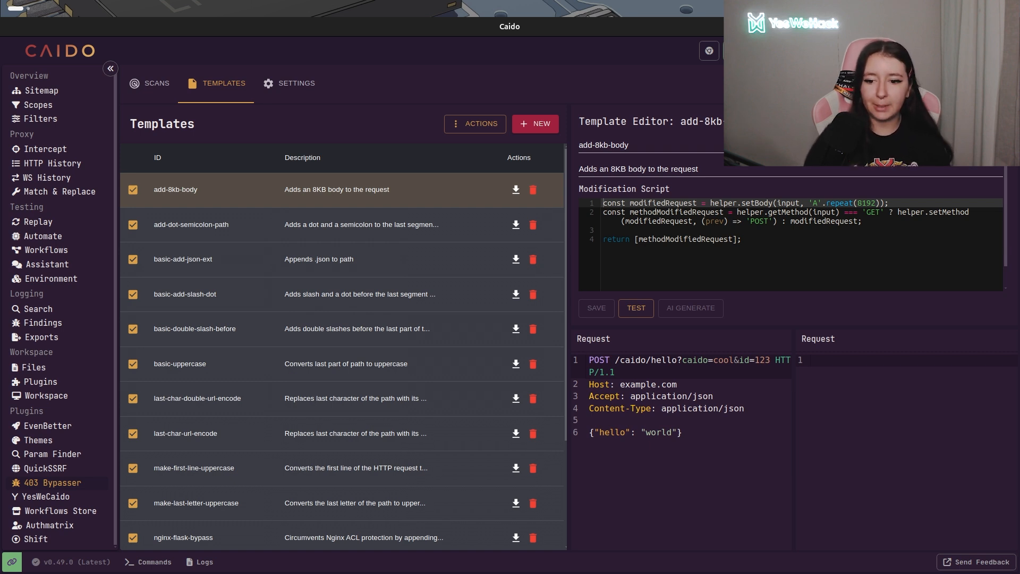
left_click(636, 308)
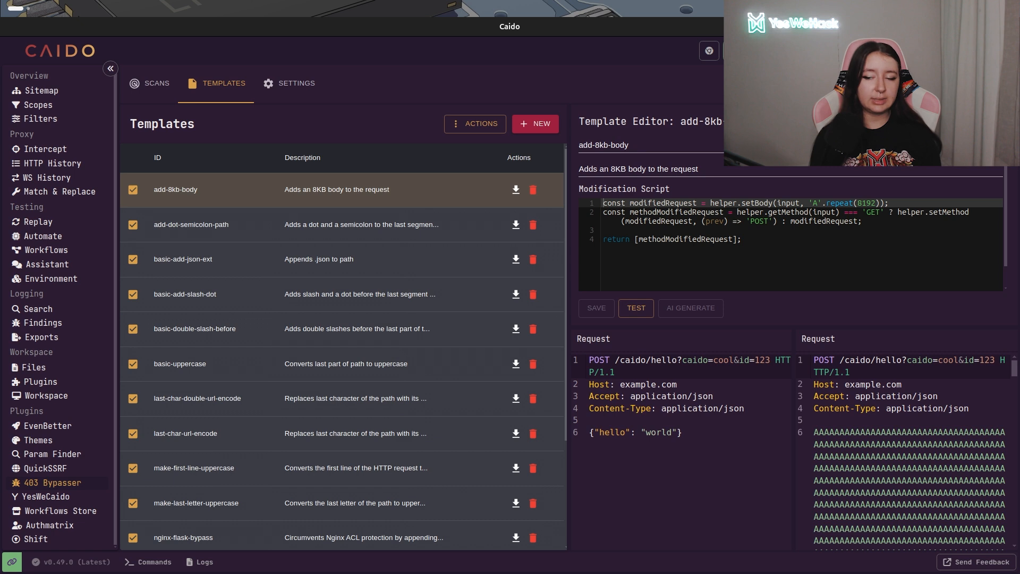
left_click(192, 224)
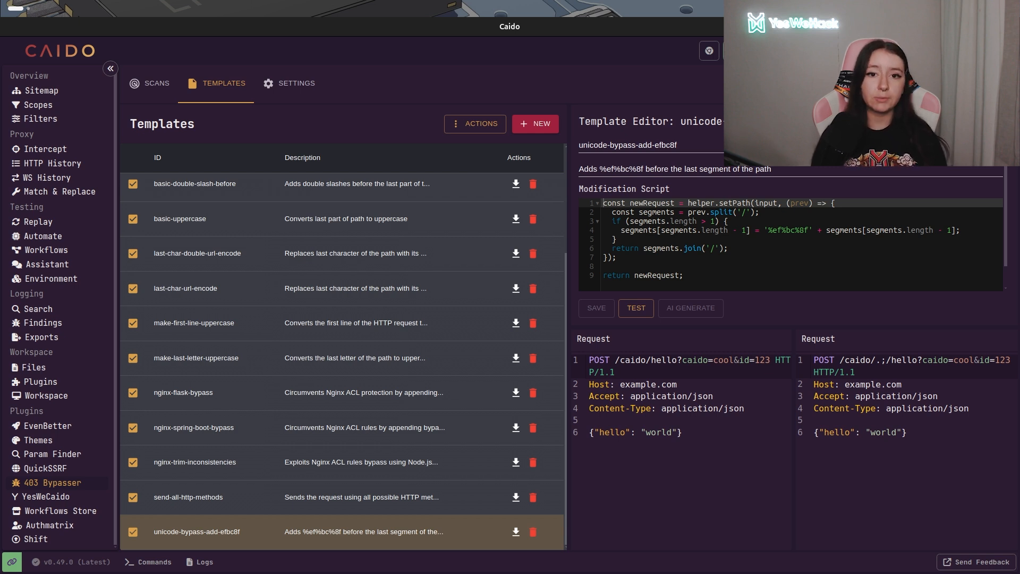
- View the Doctolib program in YesWeCaido, scrolling through its rewards, nine scopes and account-access rules
left_click(44, 497)
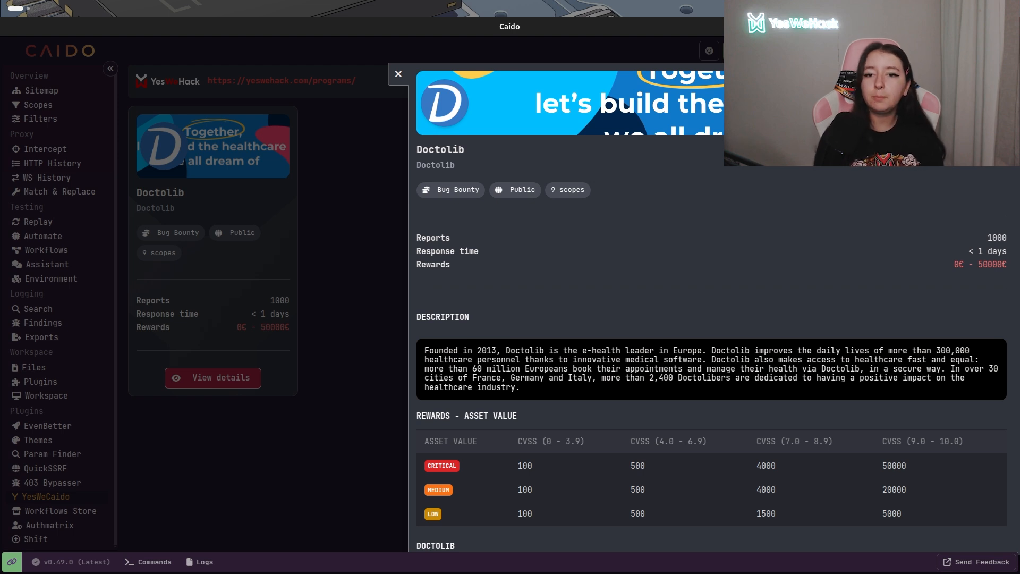
scroll("down", 3)
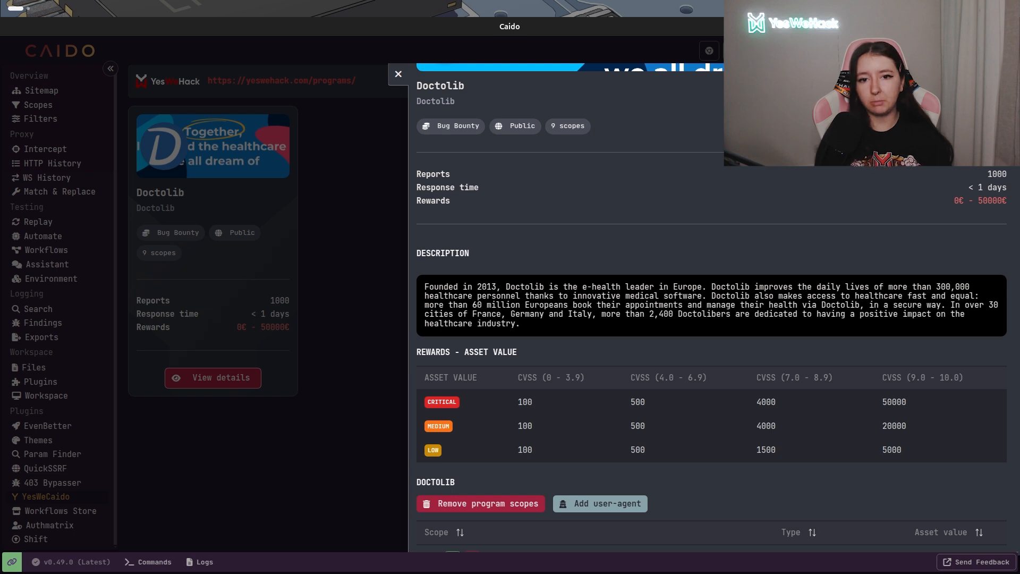
scroll("down", 3)
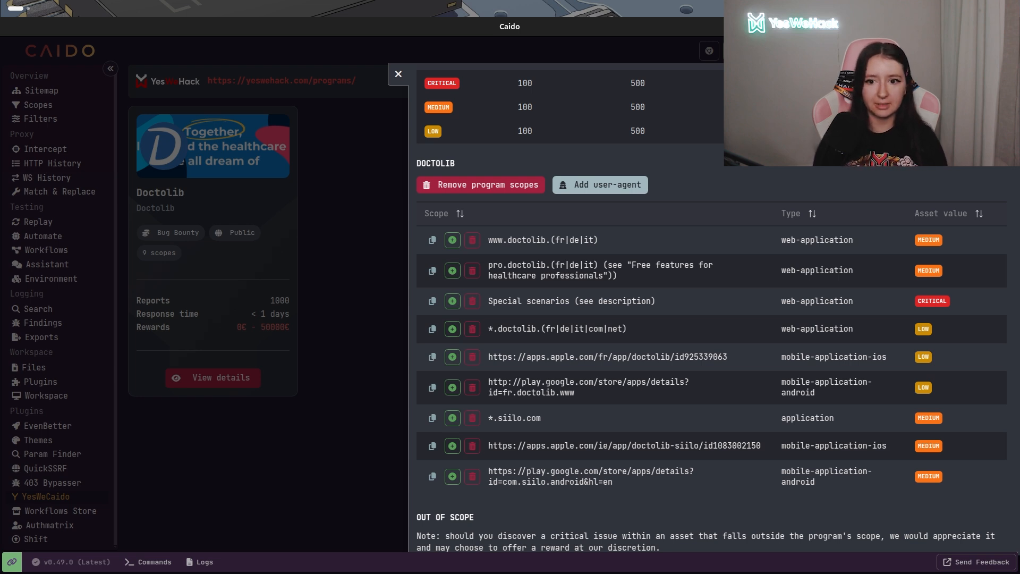
scroll("down", 3)
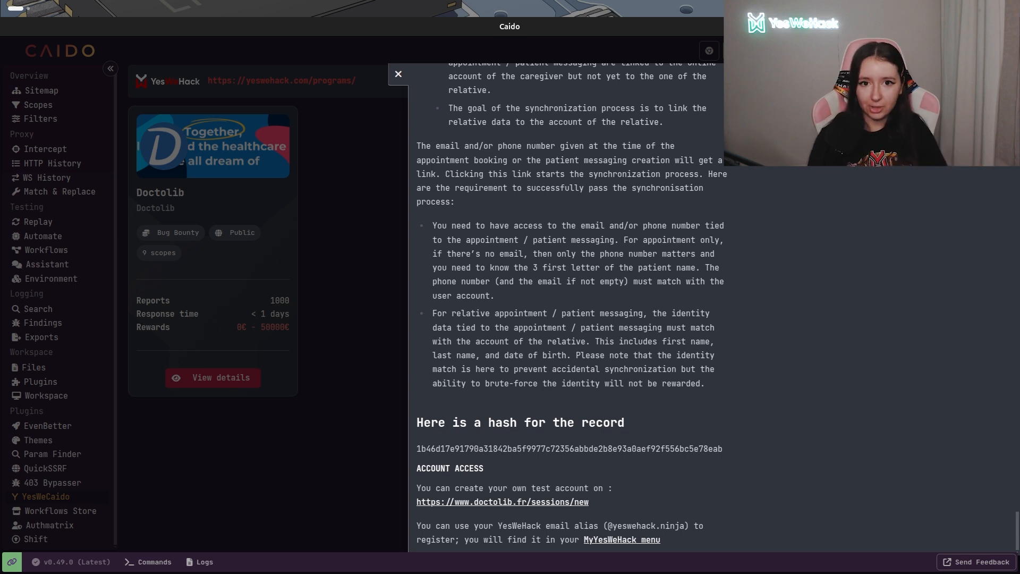
- Check the Doctolib scope preset, then start a Param Finder mining session reporting UPGRADE, upgrade and host
left_click(38, 105)
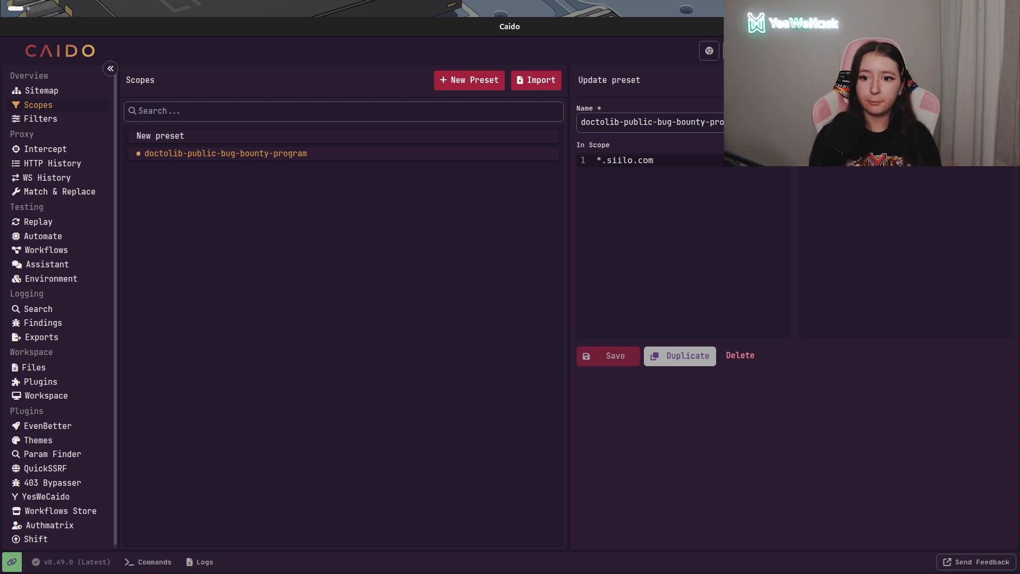
double_click(624, 161)
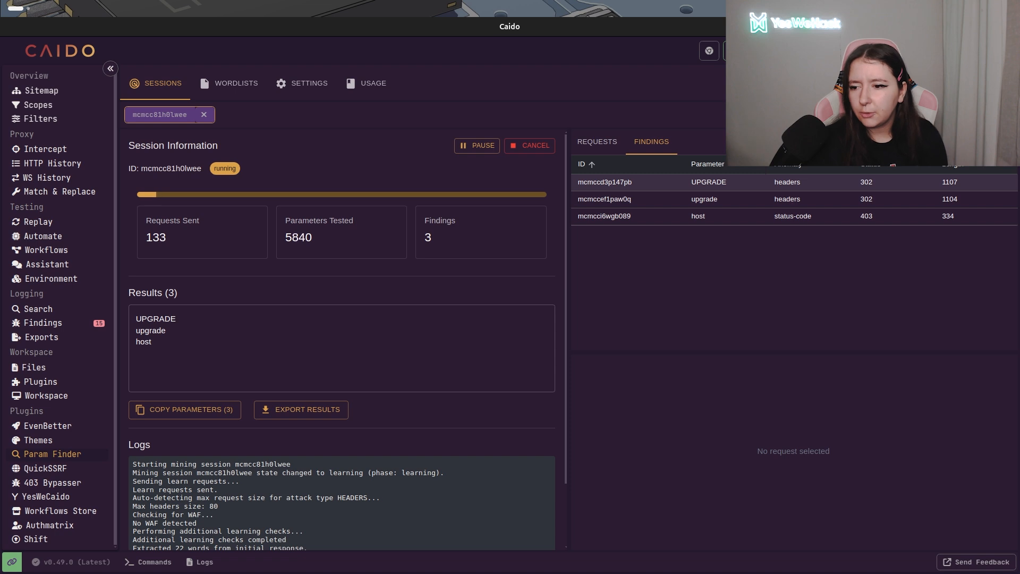
- Inspect a header finding's request and response, then bring up Authmatrix's empty template list
left_click(603, 182)
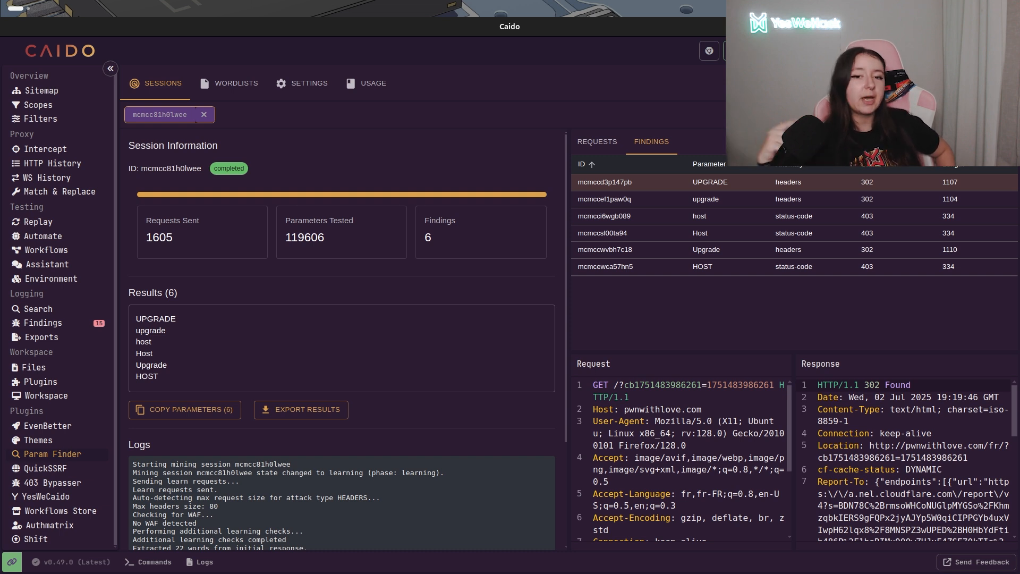
left_click(50, 525)
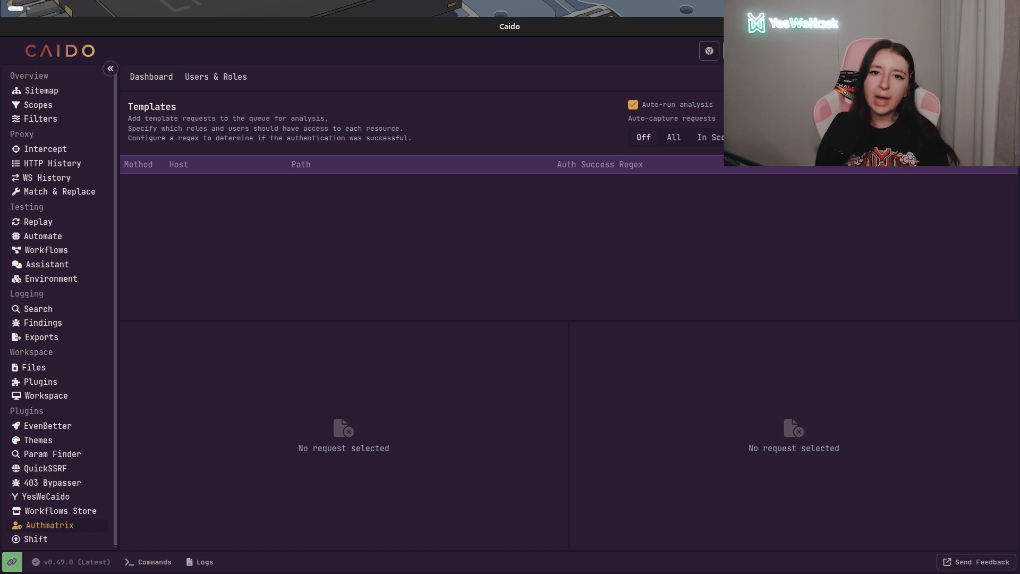
- Add a Customer role under Authmatrix's Users & Roles
left_click(216, 77)
type("Customer")
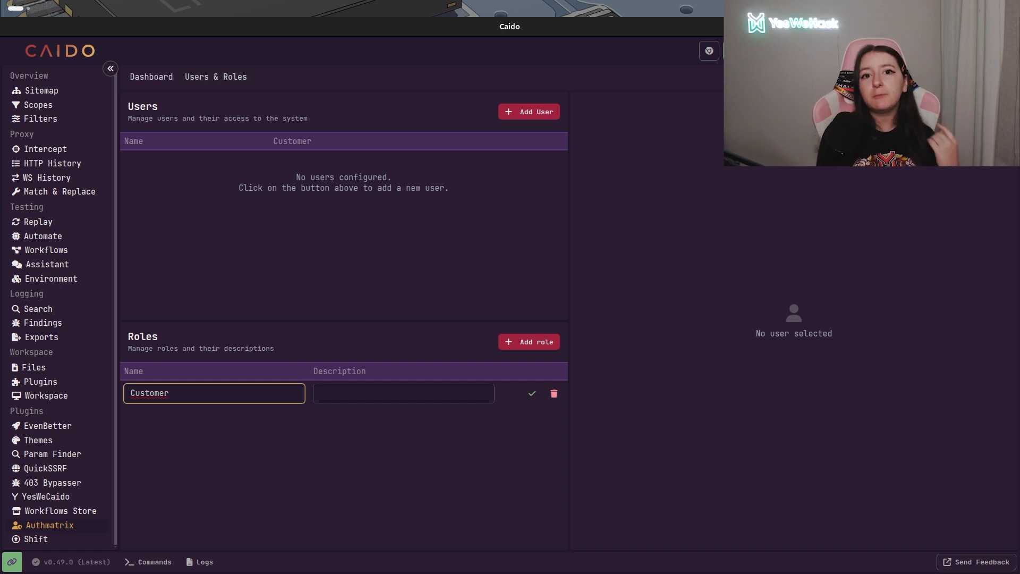
left_click(529, 111)
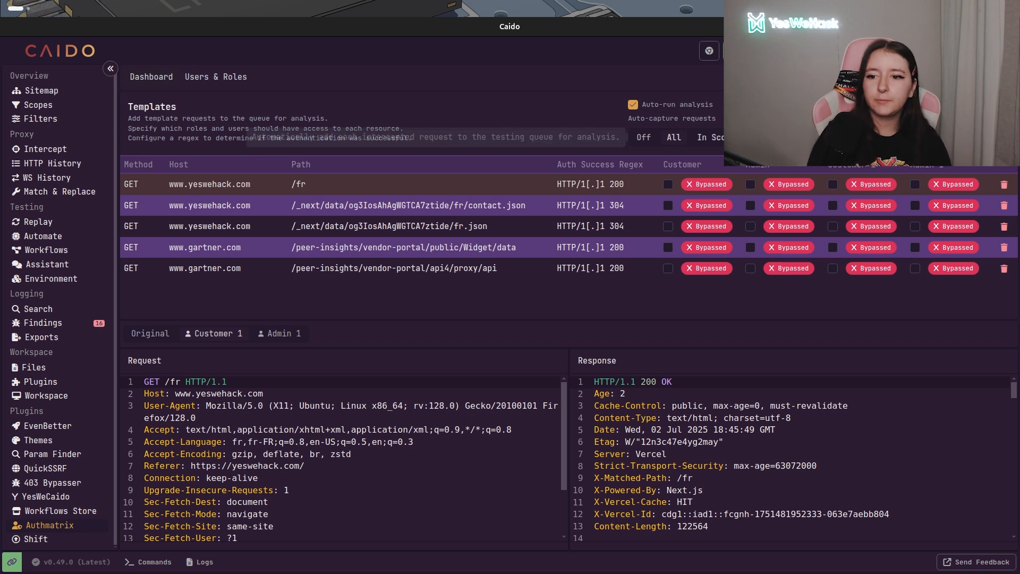
mouse_move(645, 118)
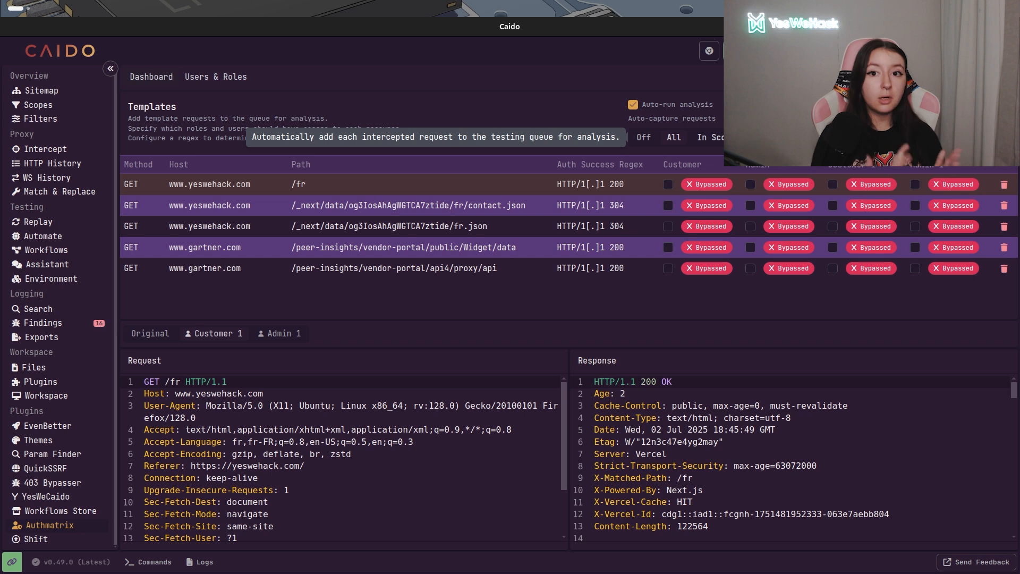
- Compare the Customer 1 and Admin 1 requests with their distinct test cookies, then return to the plugin store
scroll("down", 3)
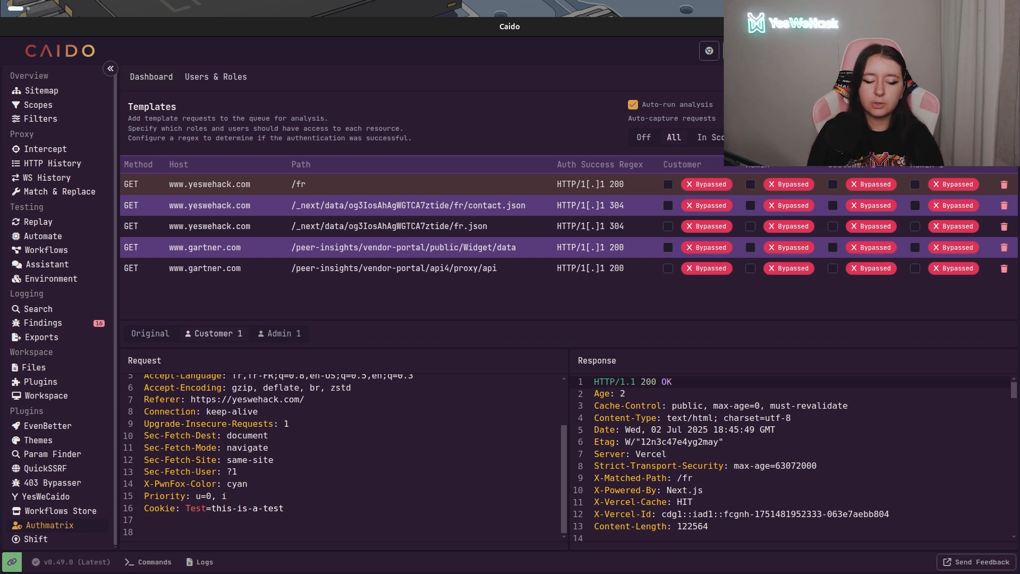
left_click(279, 333)
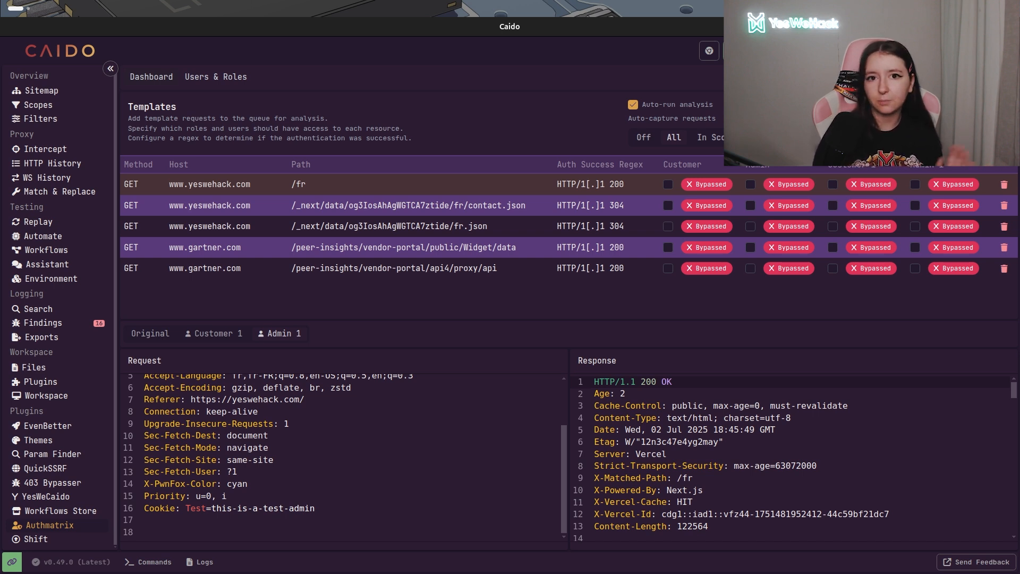
left_click(39, 381)
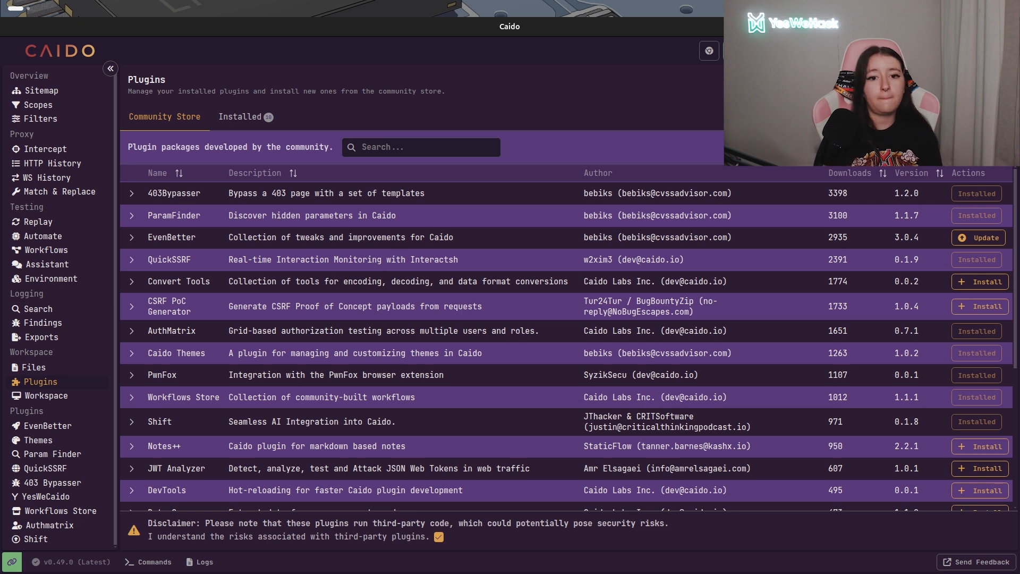
- Switch to Caido's web interface at 127.0.0.1:8080 showing the empty Intercept queue
left_click(46, 149)
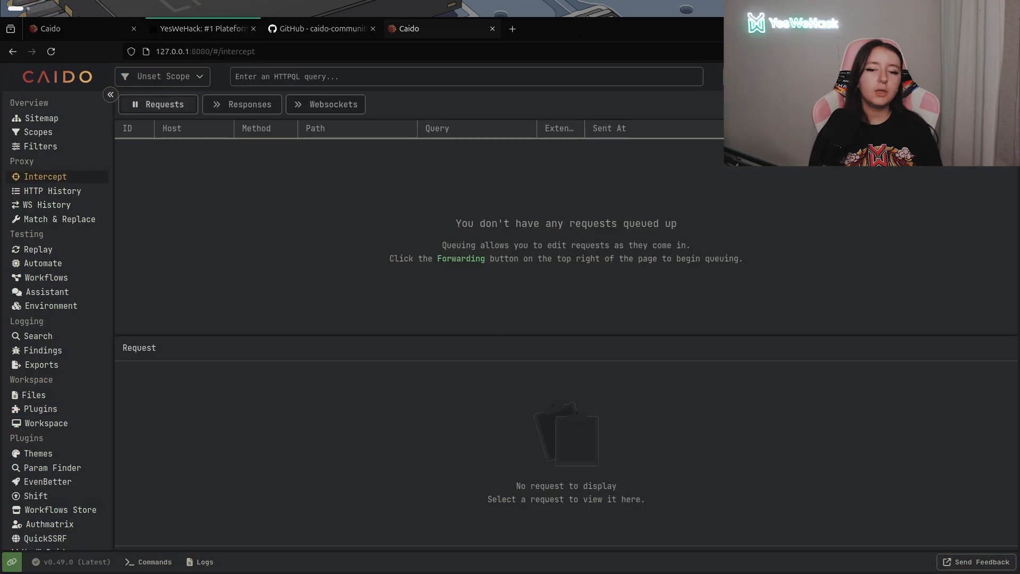